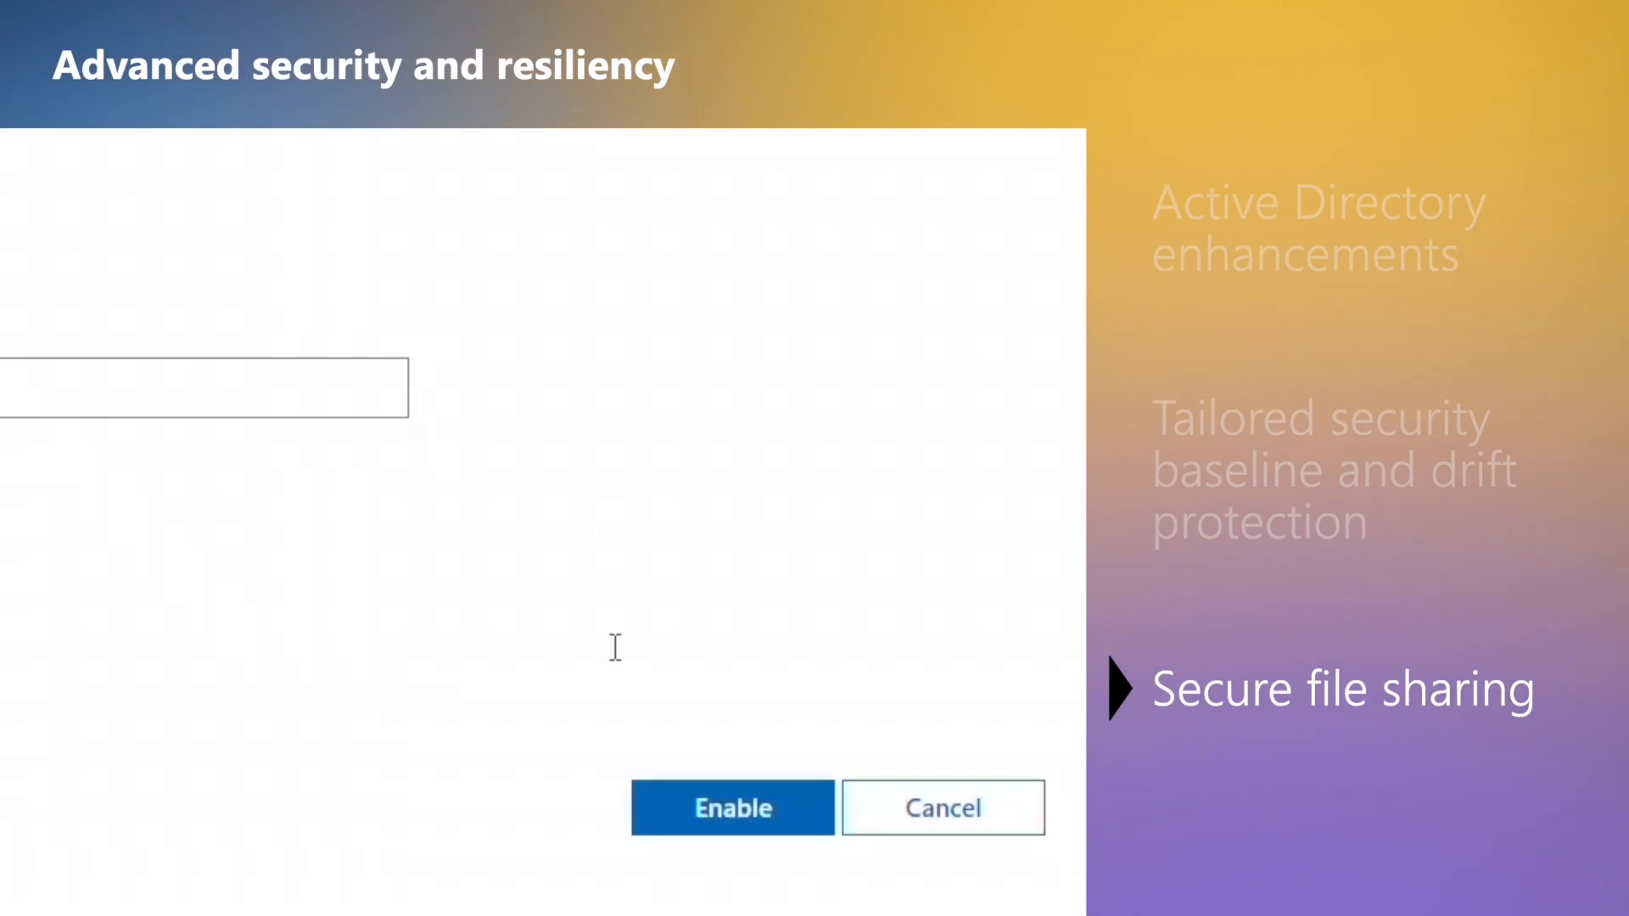
# - Choose 4 partitions for the NVIDIA A2 GPU on tk5-3wp03r0827, giving 3.71 GB VRAM each
pyautogui.click(734, 808)
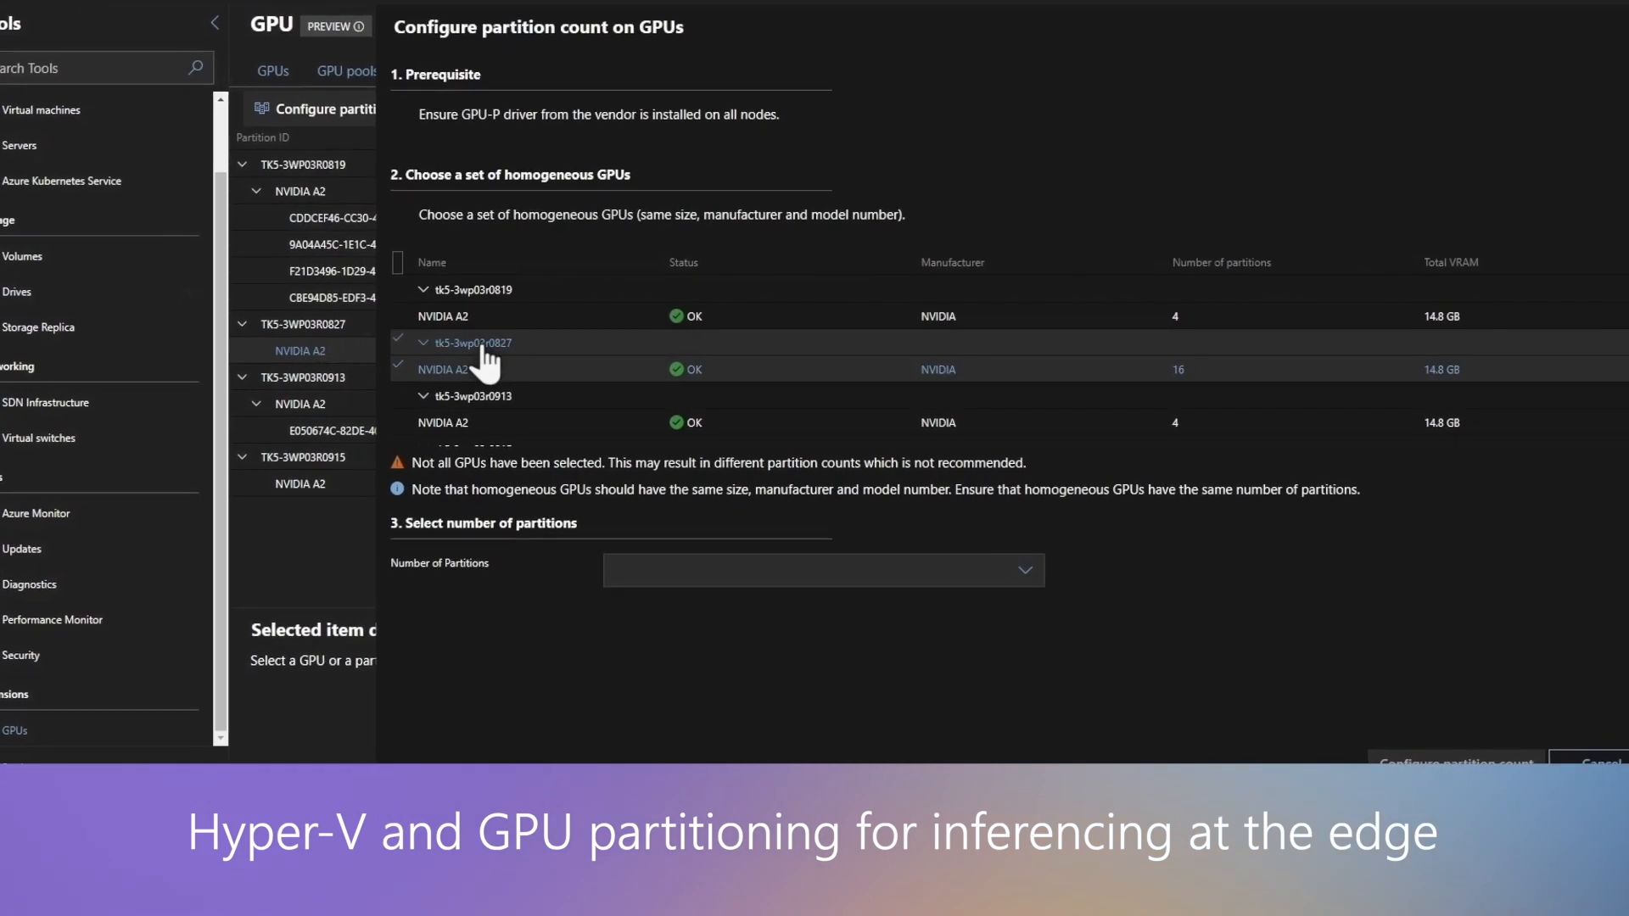
pyautogui.click(1025, 570)
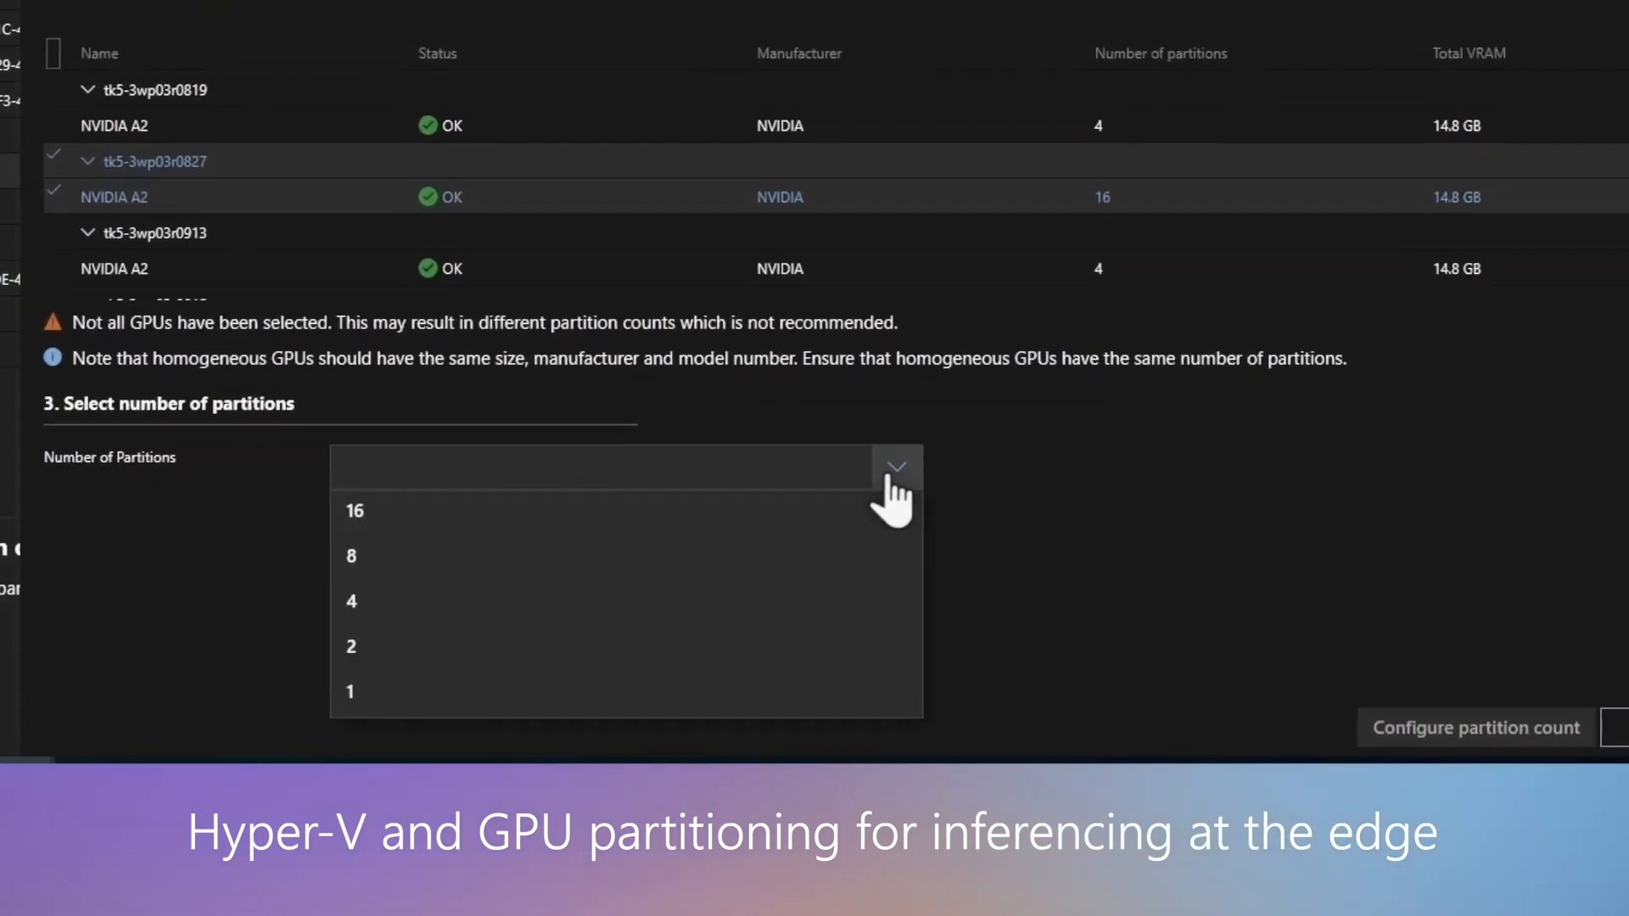
pyautogui.click(350, 601)
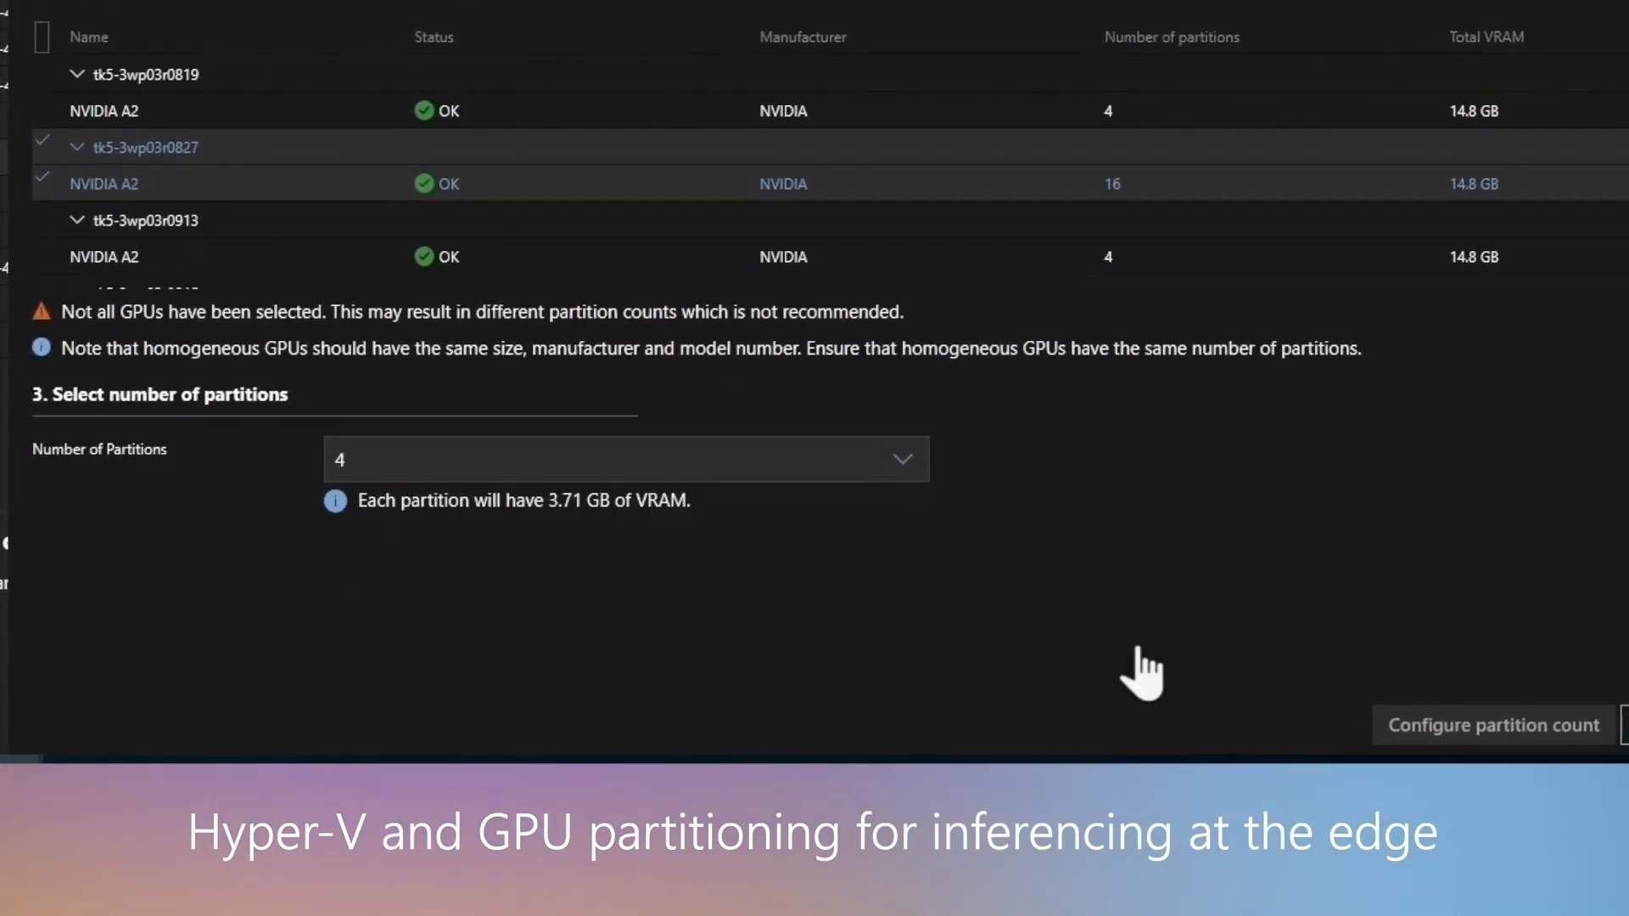